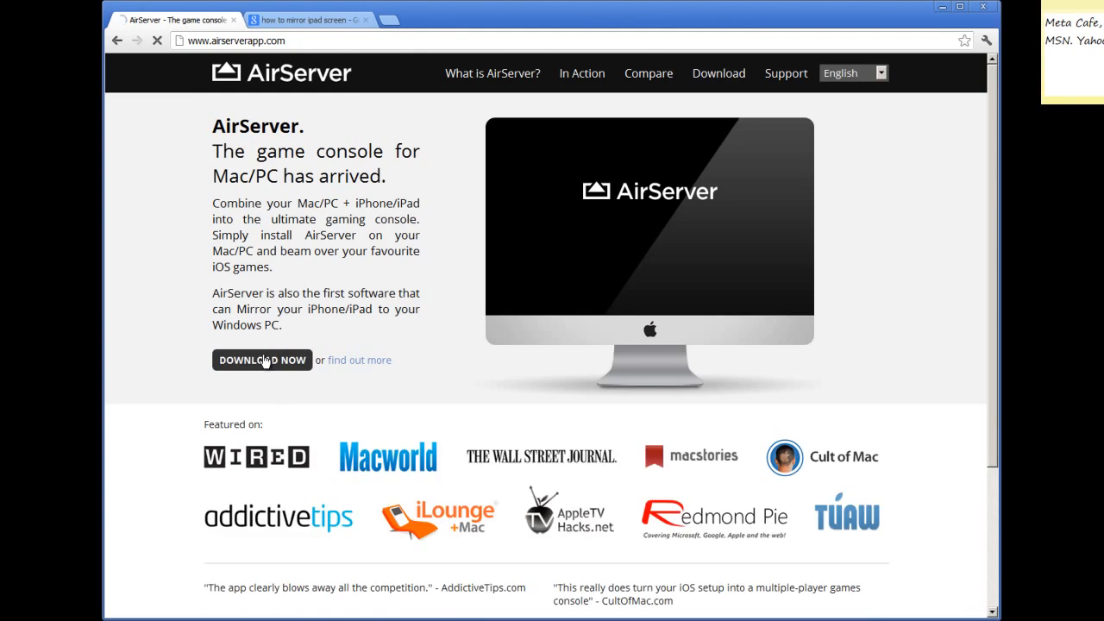
Reach the AirServer PC download section, then bring up the running AirServer's options from the tray
{"action": "left_click", "coordinate": [262, 360]}
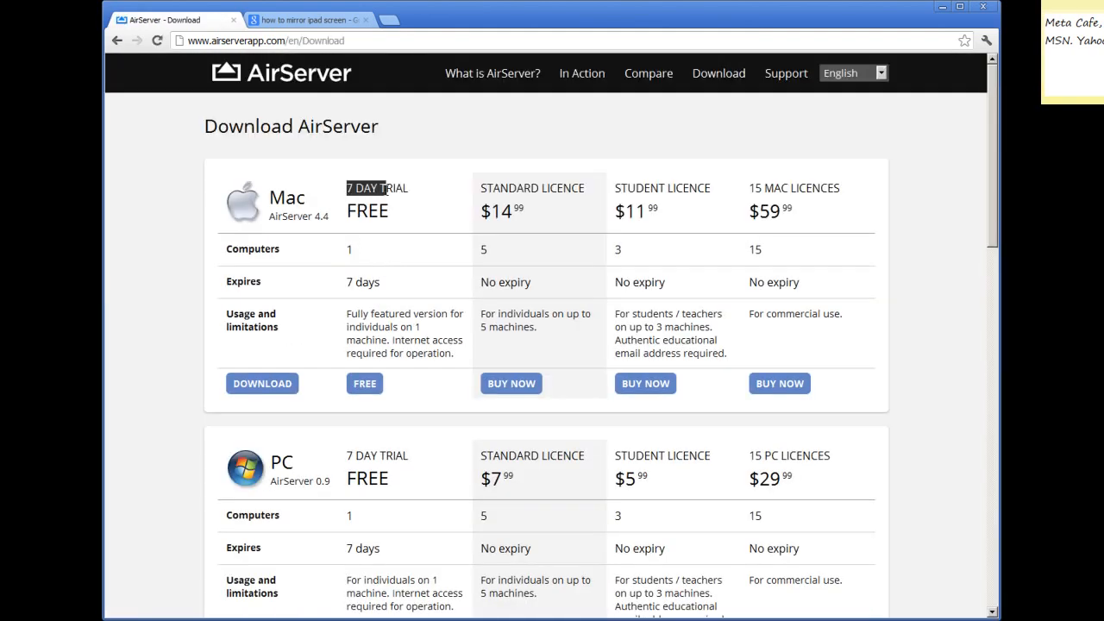
{"action": "scroll", "scroll_direction": "down", "scroll_amount": 3}
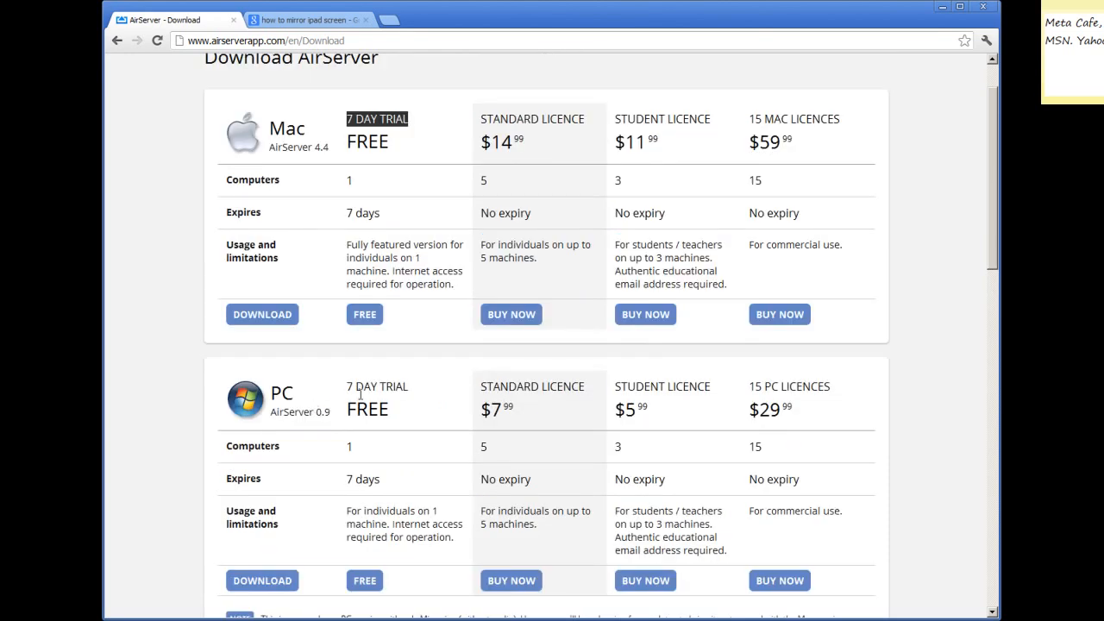
{"action": "mouse_move", "coordinate": [348, 387]}
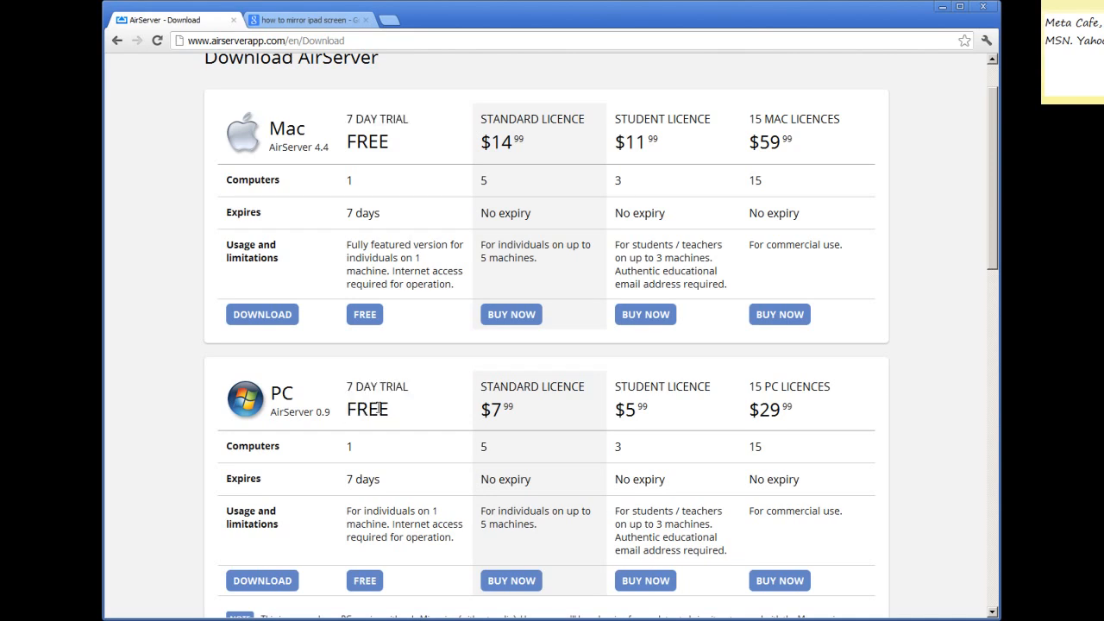
{"action": "mouse_move", "coordinate": [374, 424]}
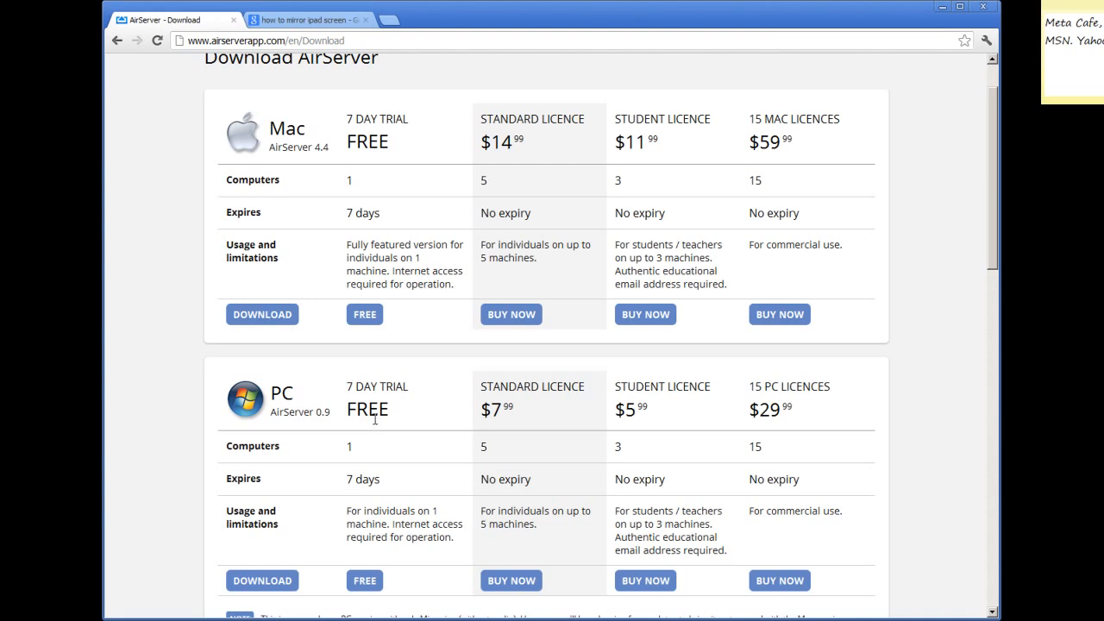
{"action": "mouse_move", "coordinate": [386, 401]}
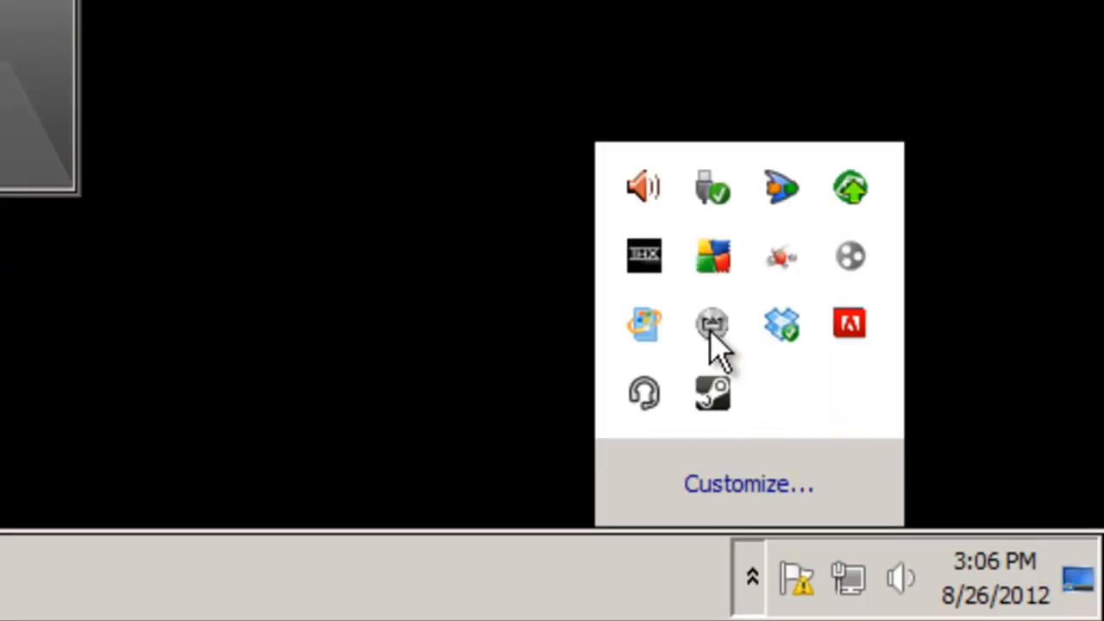
{"action": "right_click", "coordinate": [710, 324]}
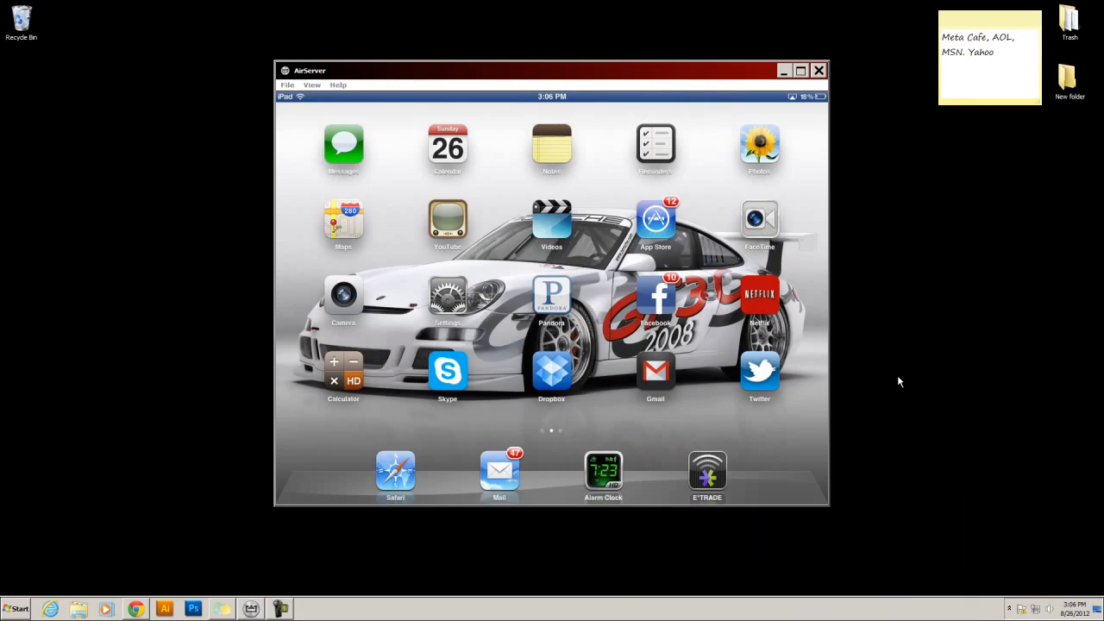
{"action": "mouse_move", "coordinate": [897, 381]}
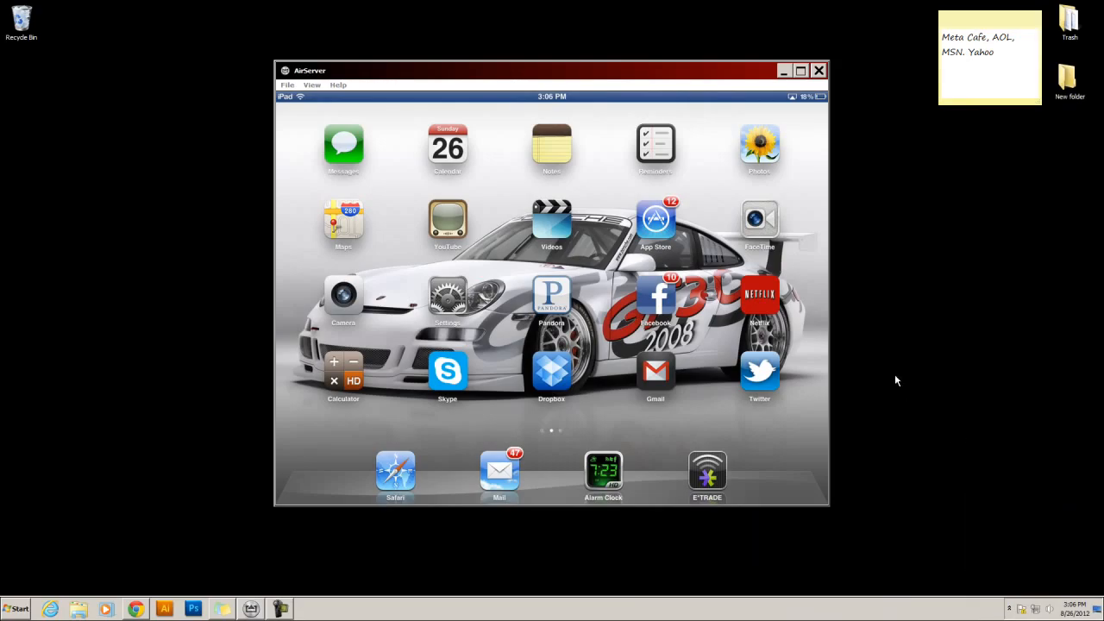